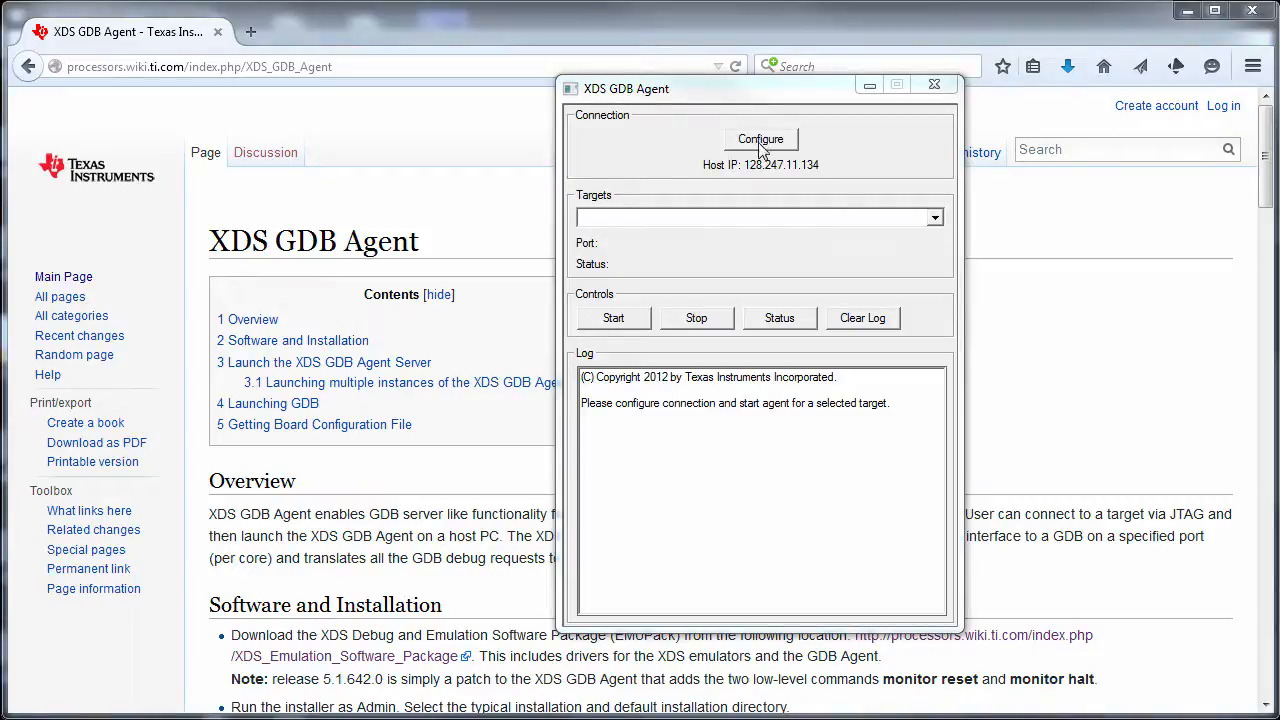
Open the board configuration file chooser and dismiss it without choosing a file
click(761, 139)
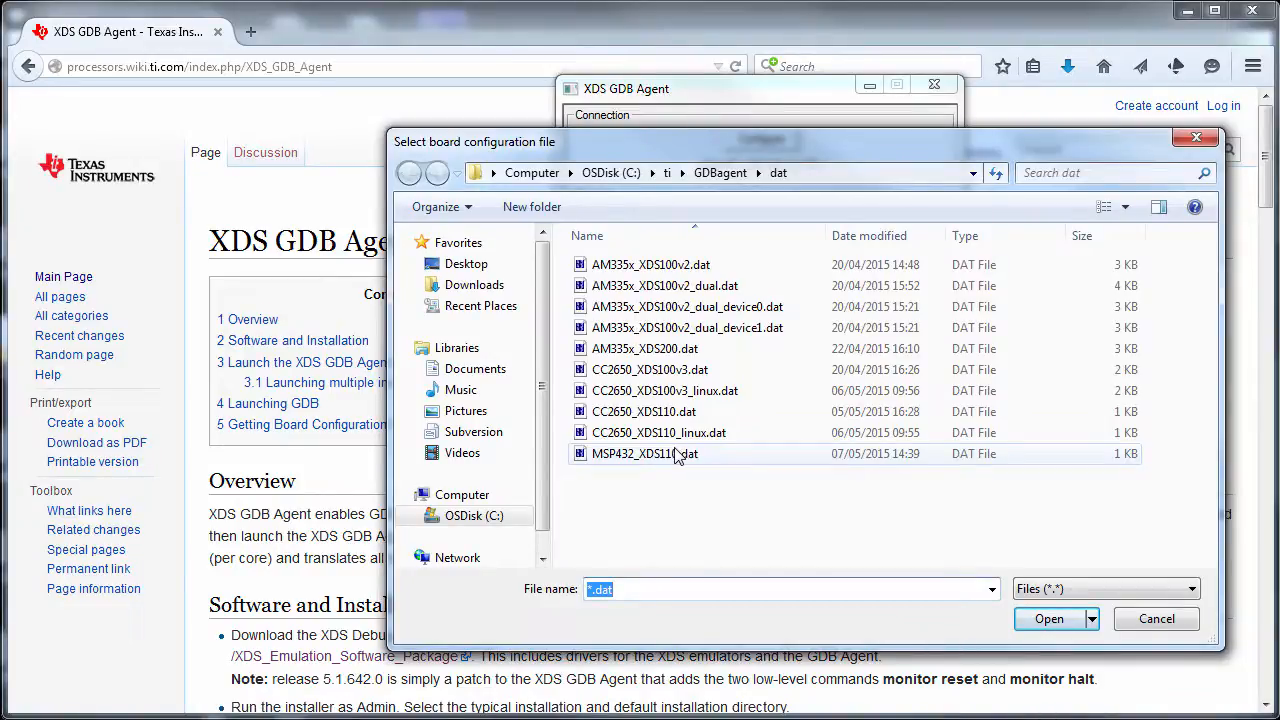
mouse_move(1157, 618)
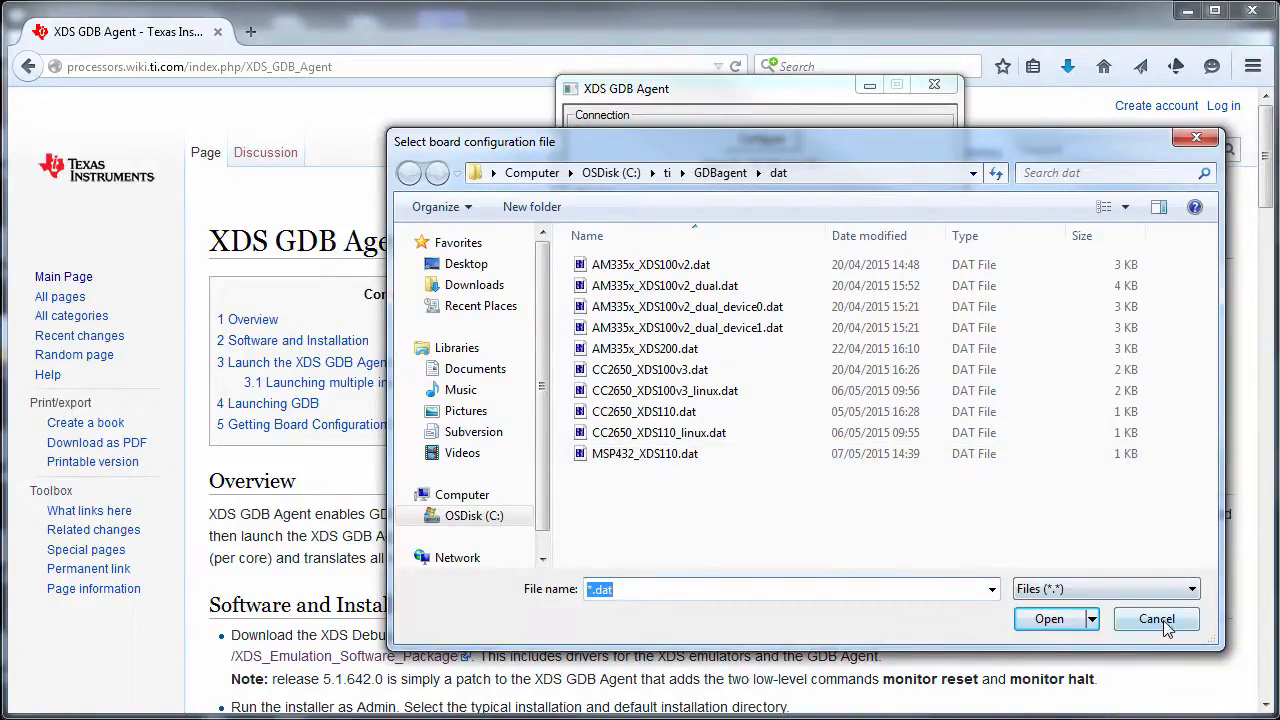
click(1156, 619)
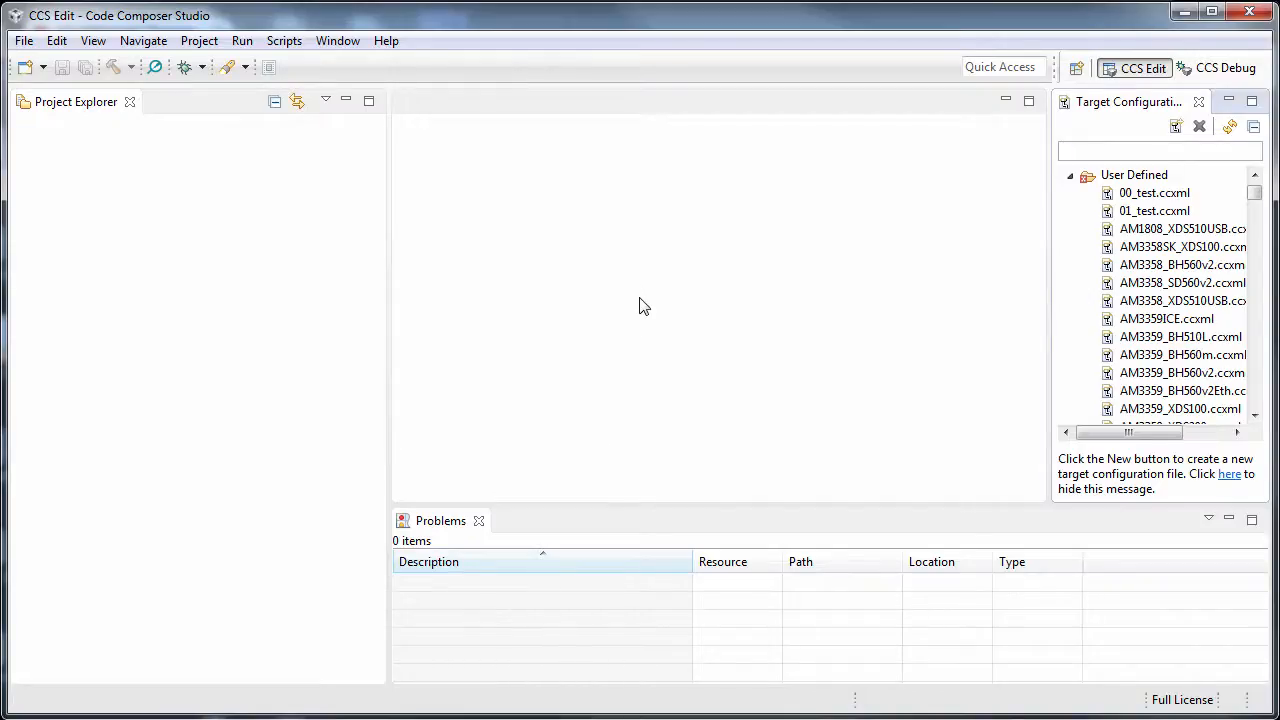
click(1183, 300)
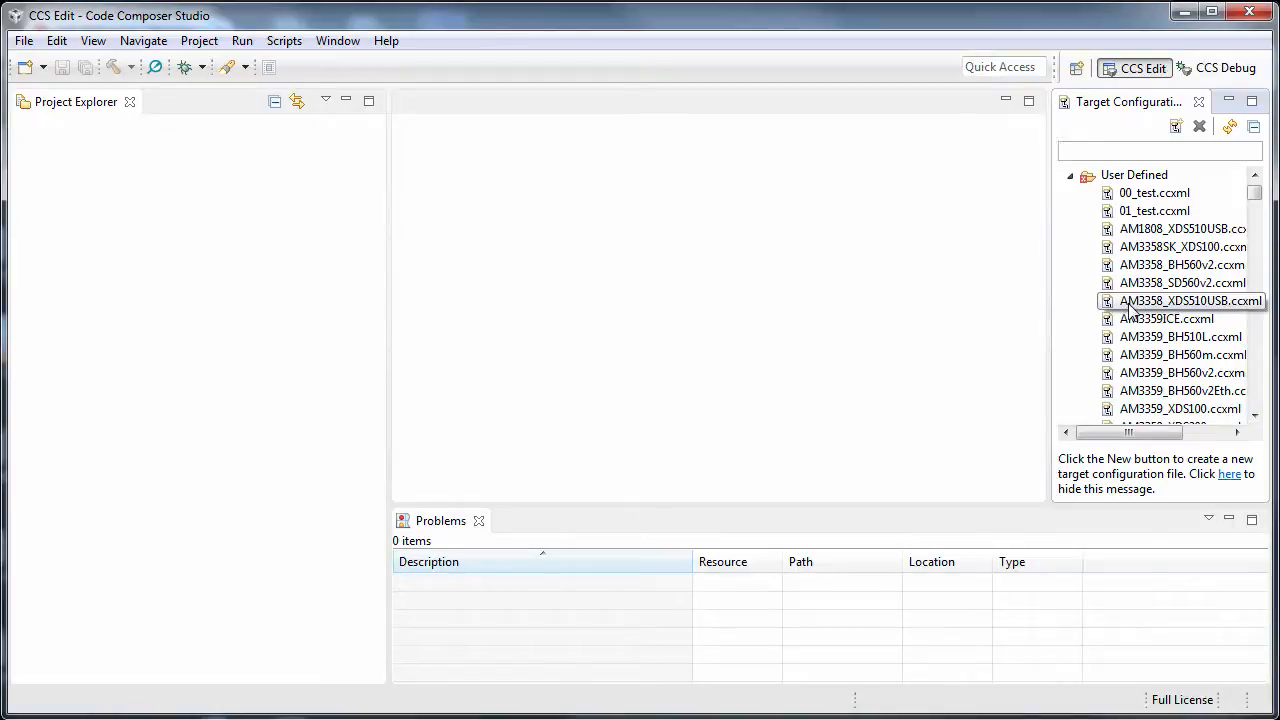
Open AM3359_XDS100 from the user-defined target configurations and show its Advanced connection tree
click(1160, 150)
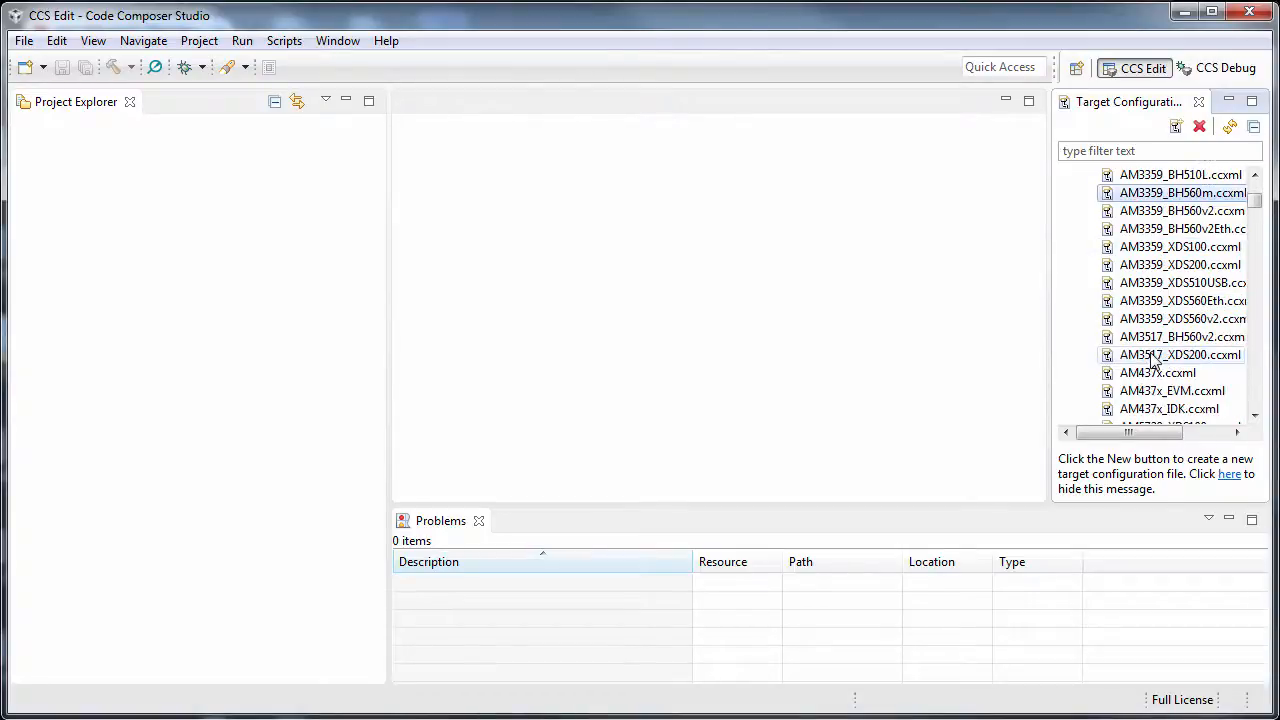
click(1180, 247)
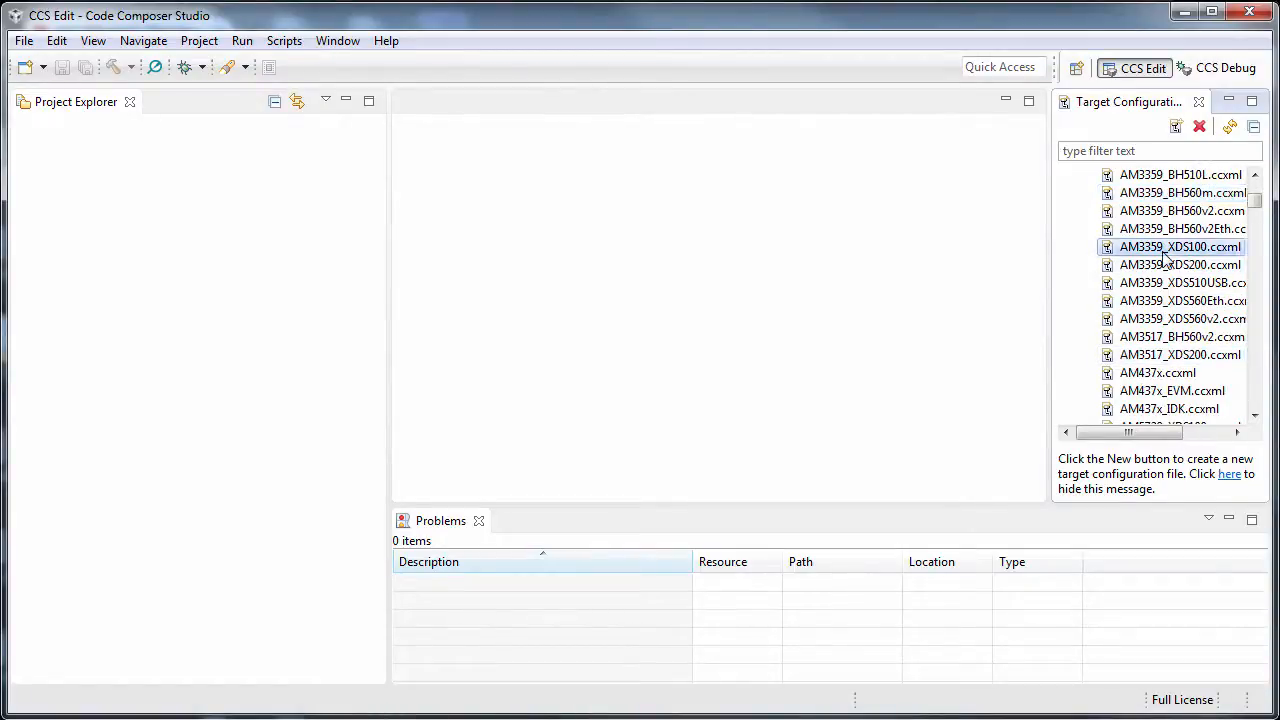
double_click(1180, 247)
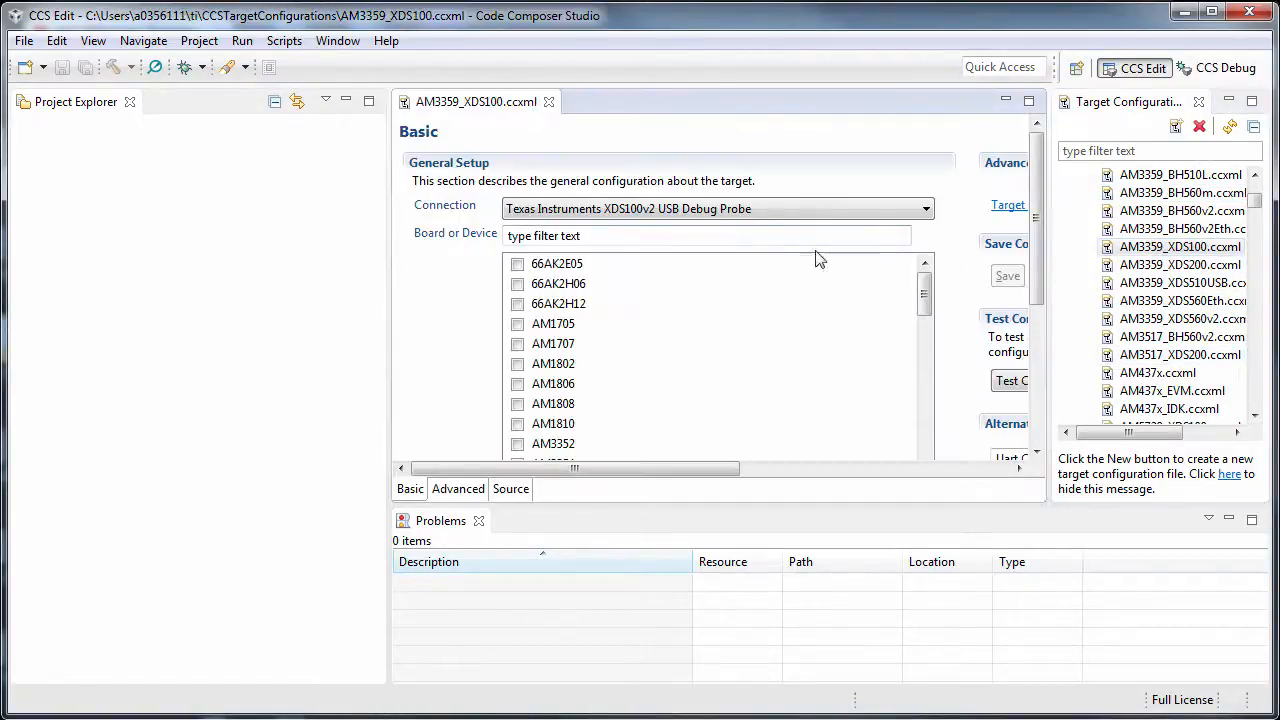
mouse_move(690, 263)
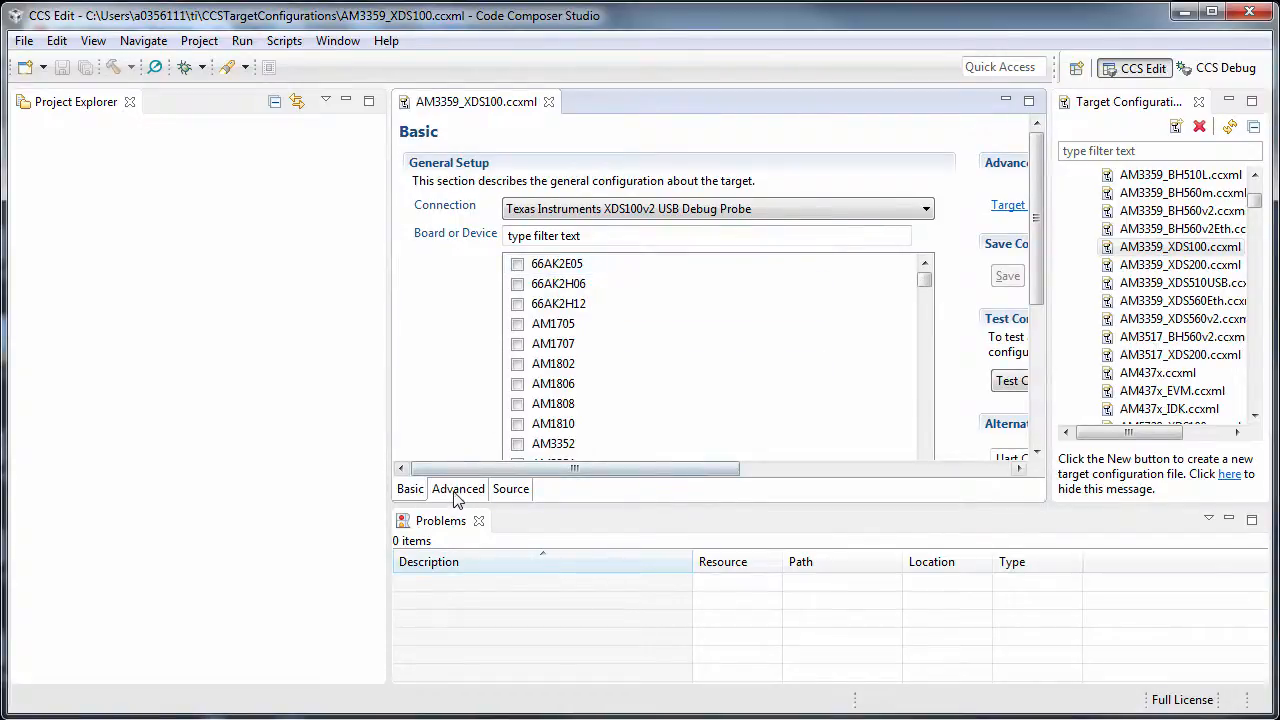
click(458, 488)
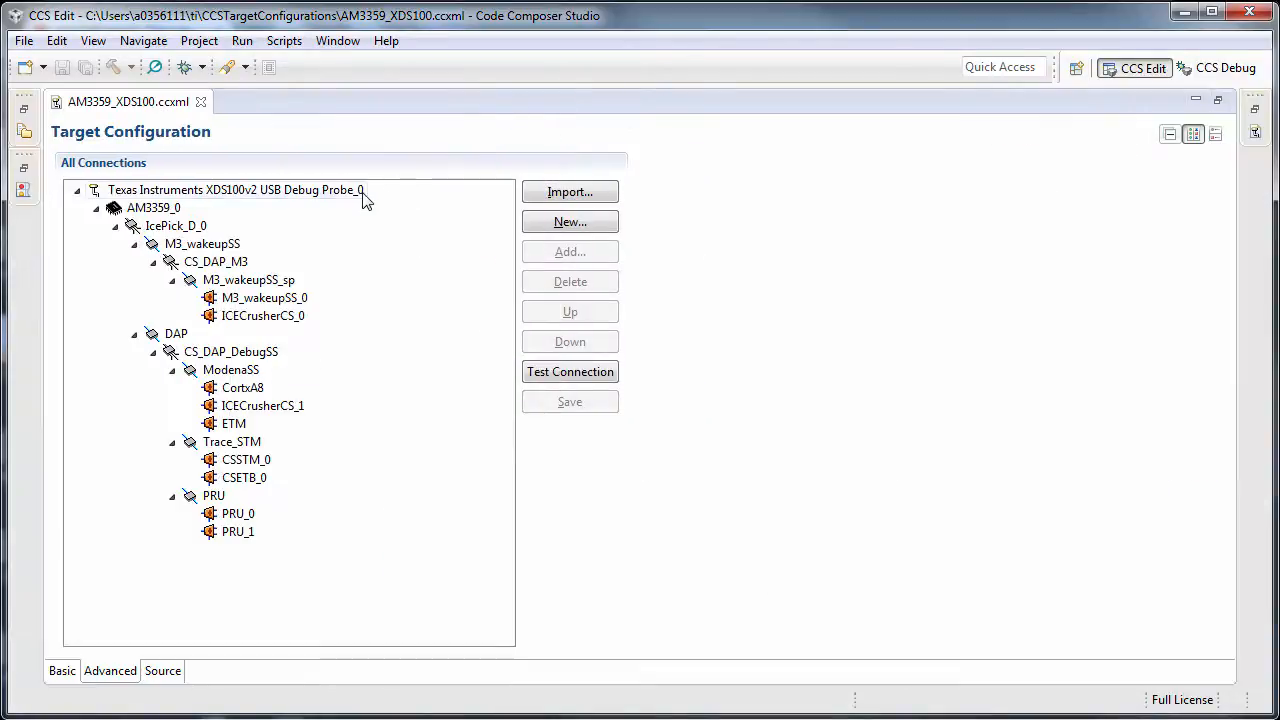
Select the XDS100v2 USB Debug Probe_0 node and keep Board Data File on auto generate
click(235, 189)
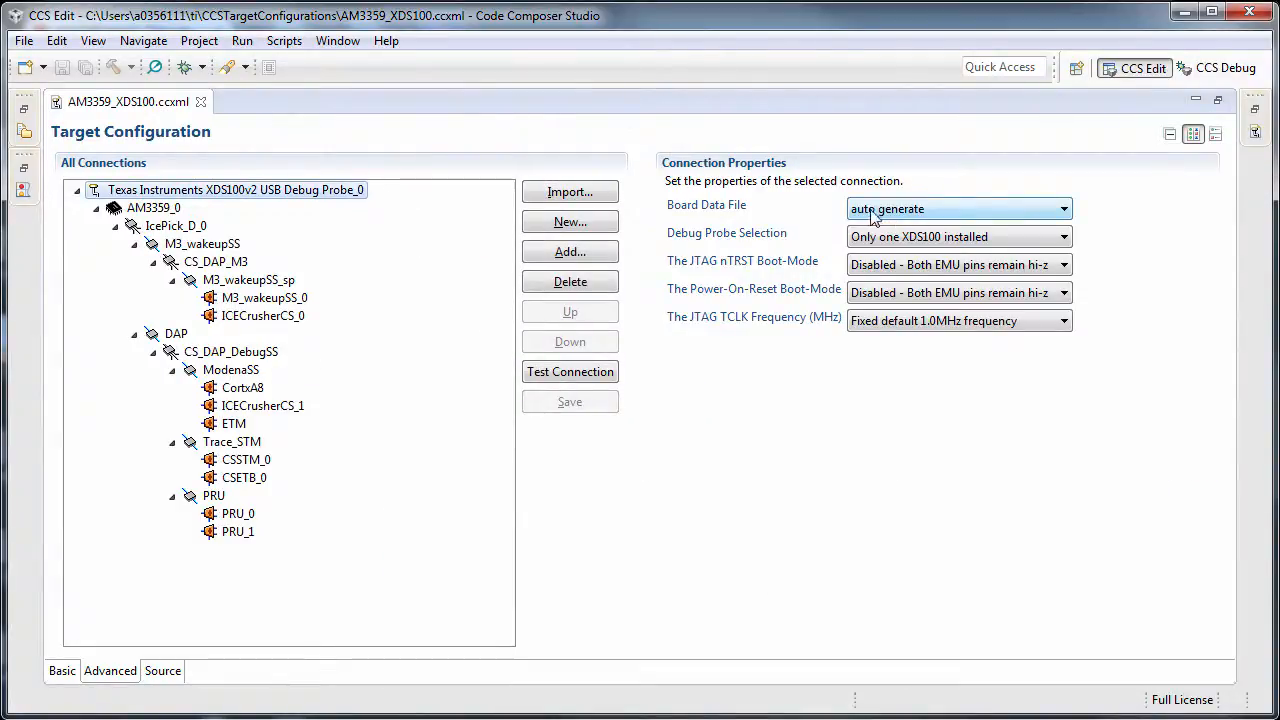
click(1063, 208)
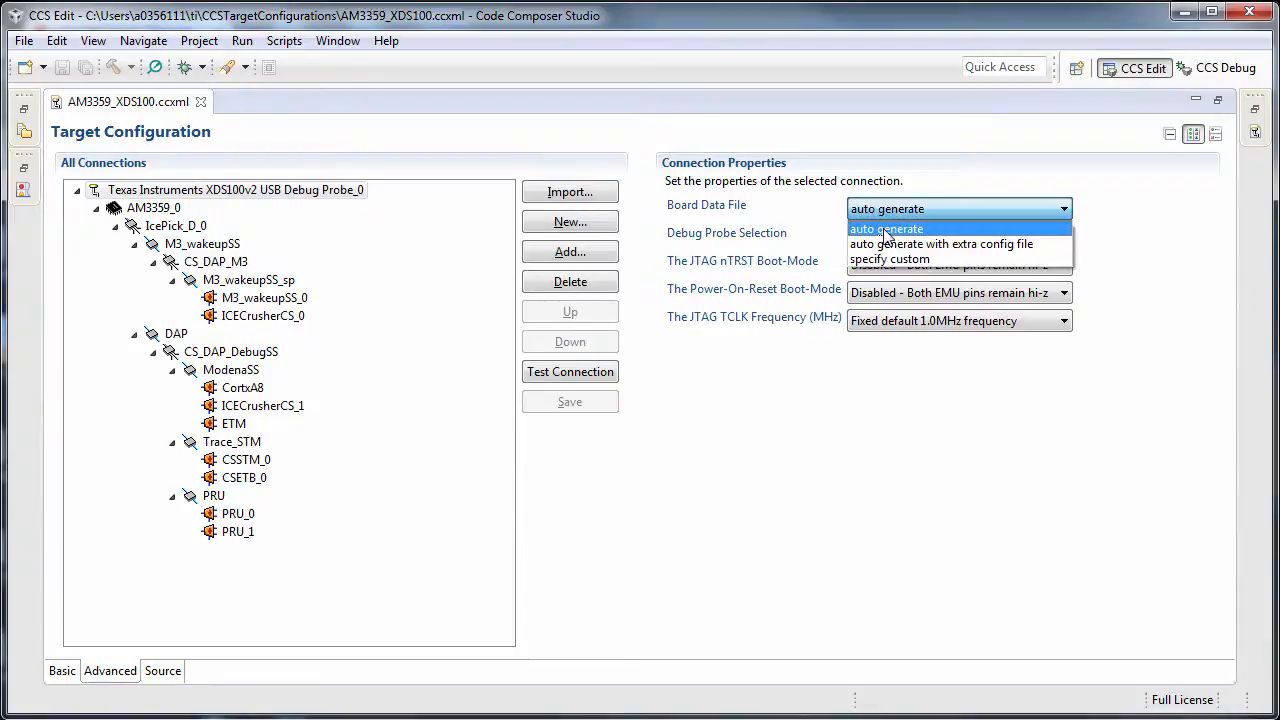
click(886, 228)
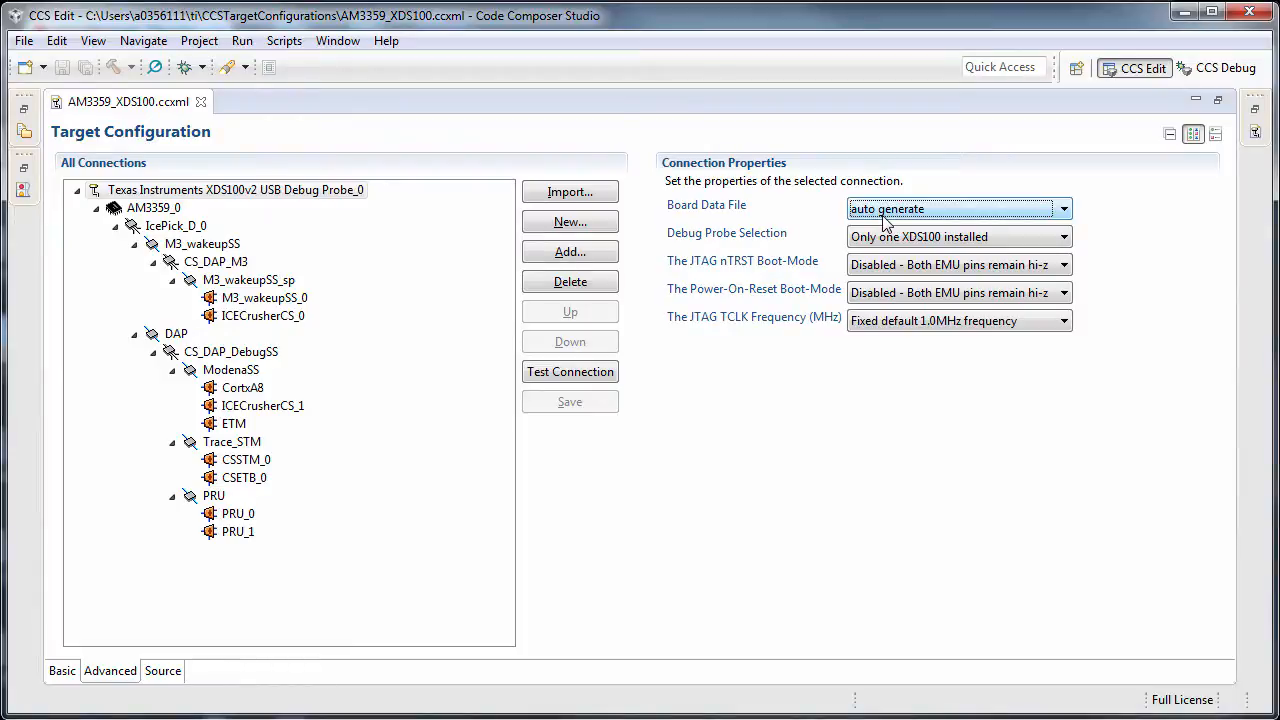
click(1063, 208)
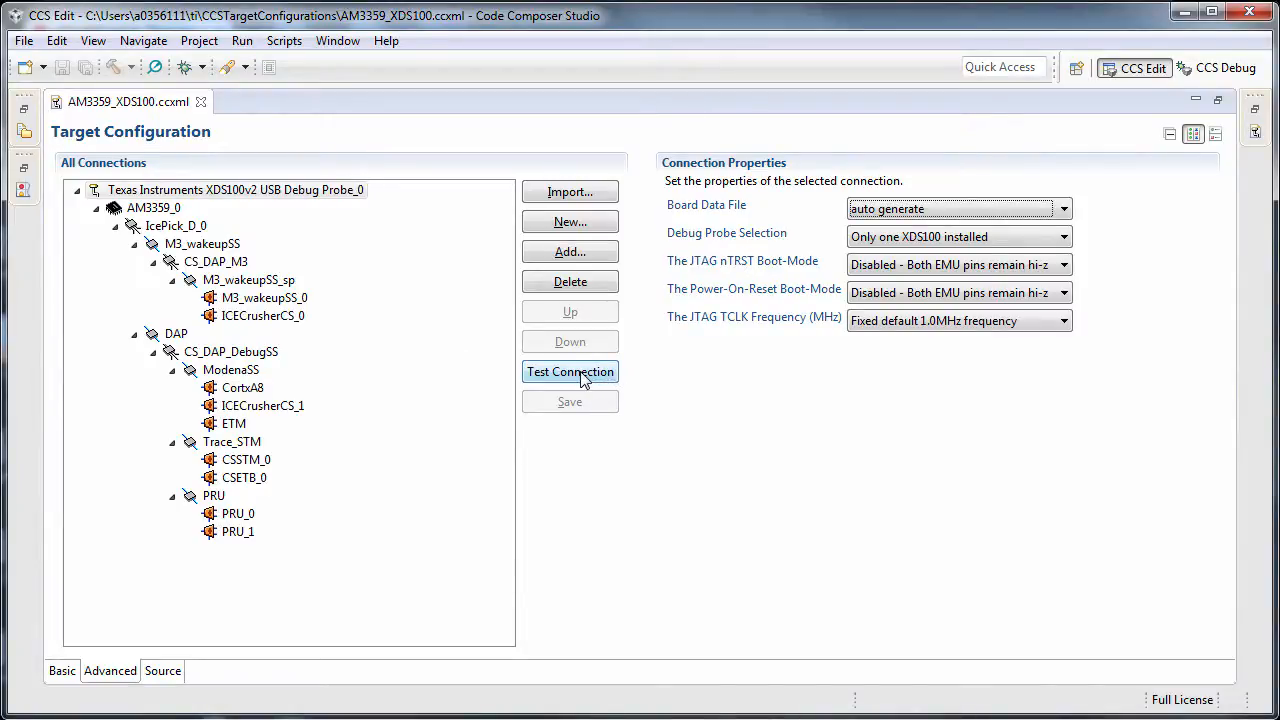
Run Test Connection on the XDS100v2 probe to report the BrdDat\testBoard.dat path
click(570, 371)
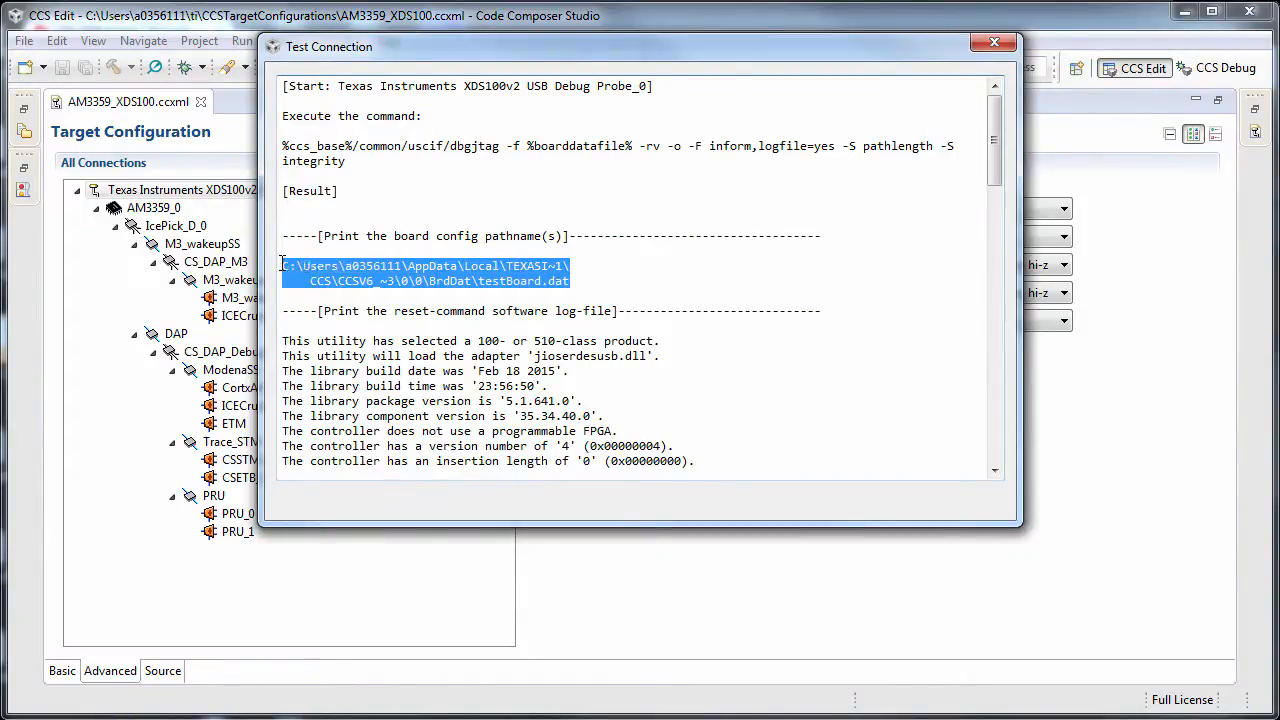
mouse_move(425, 338)
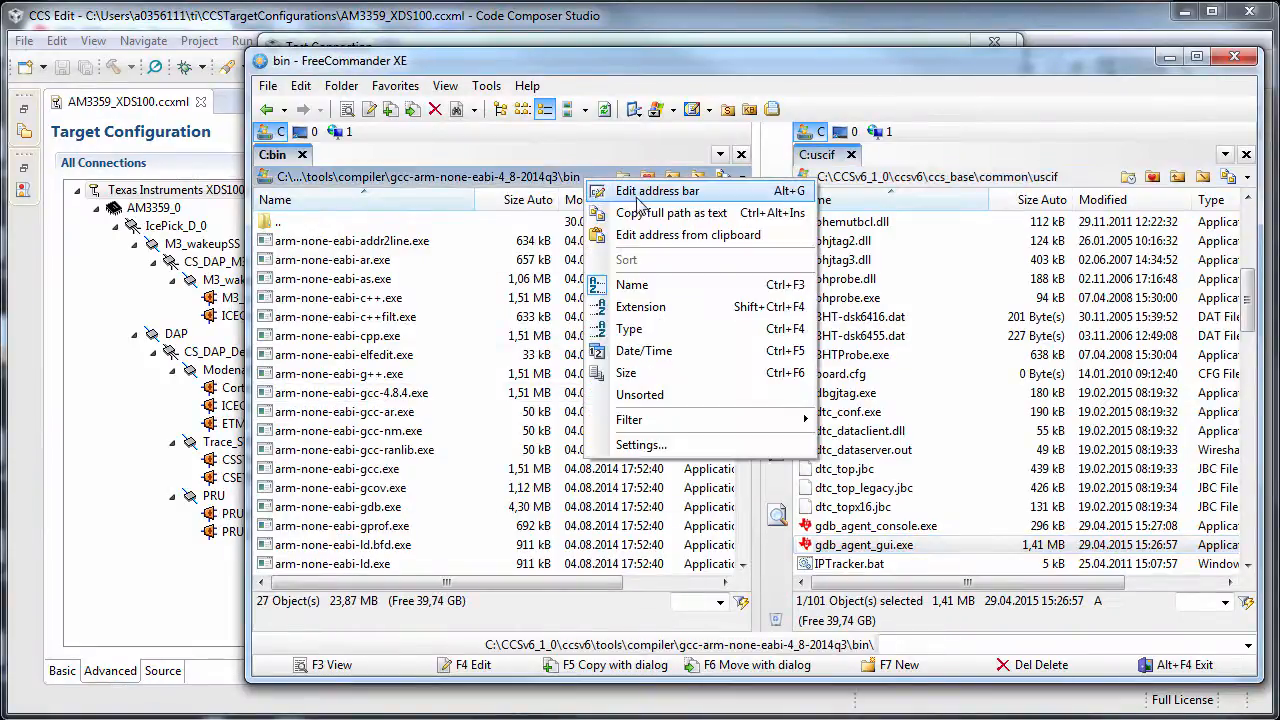
mouse_move(670, 213)
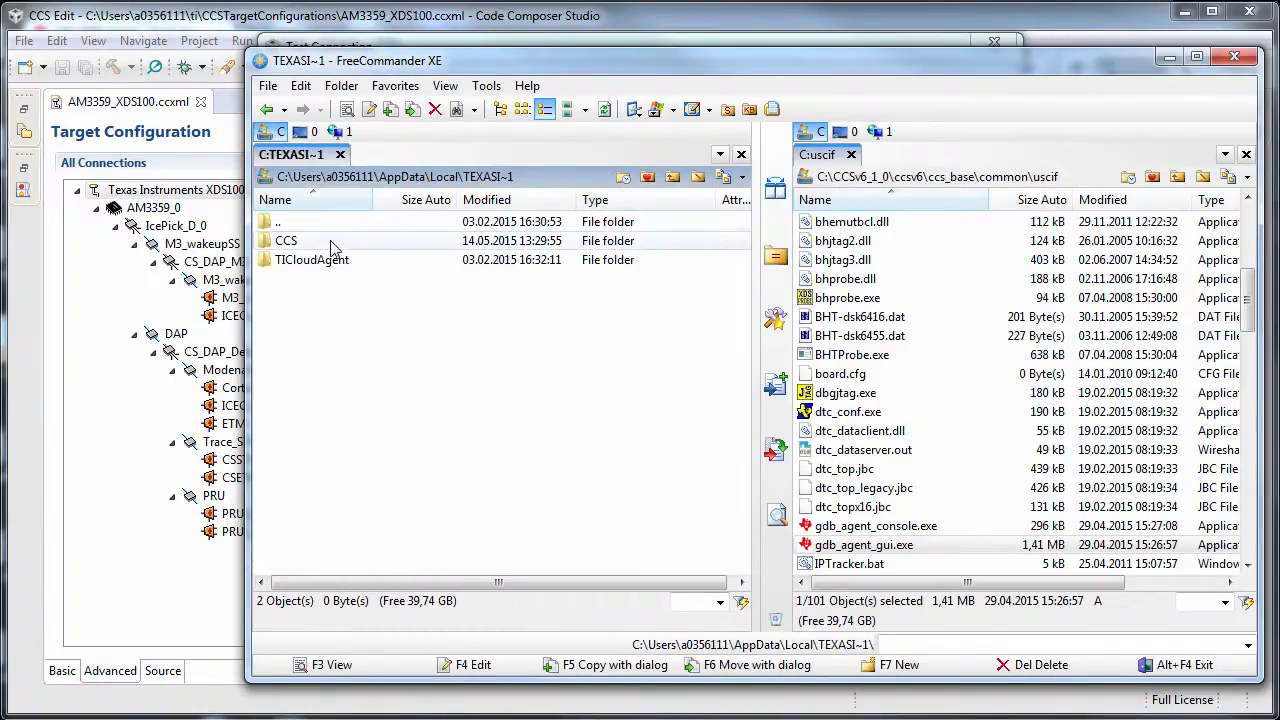
Browse through the CCS and CCSv6_1_0 folders into BrdDat
double_click(286, 240)
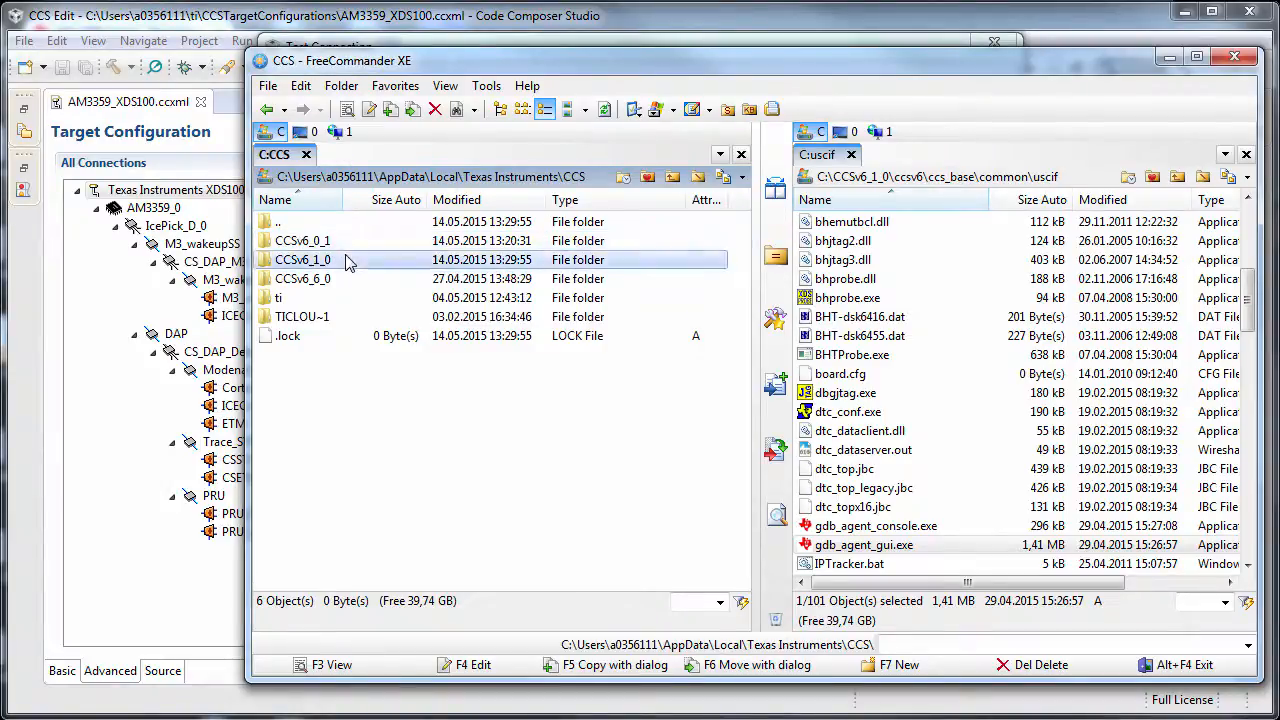
double_click(303, 259)
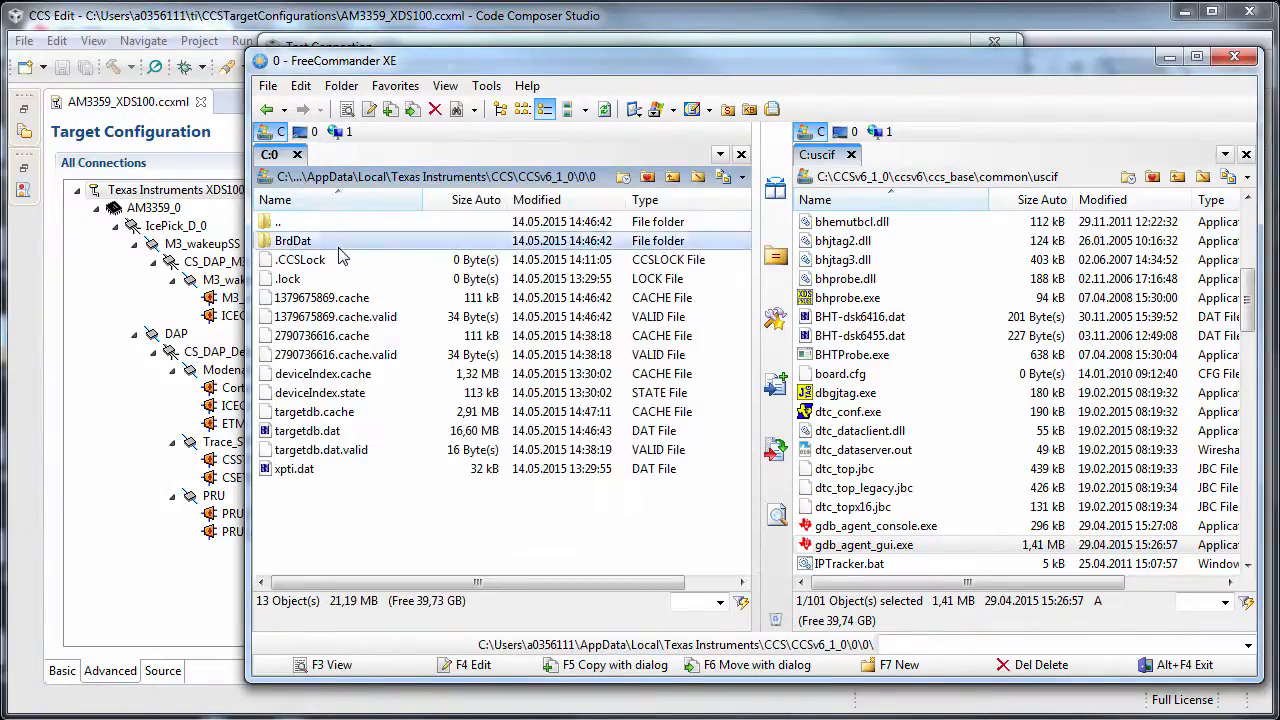
double_click(293, 240)
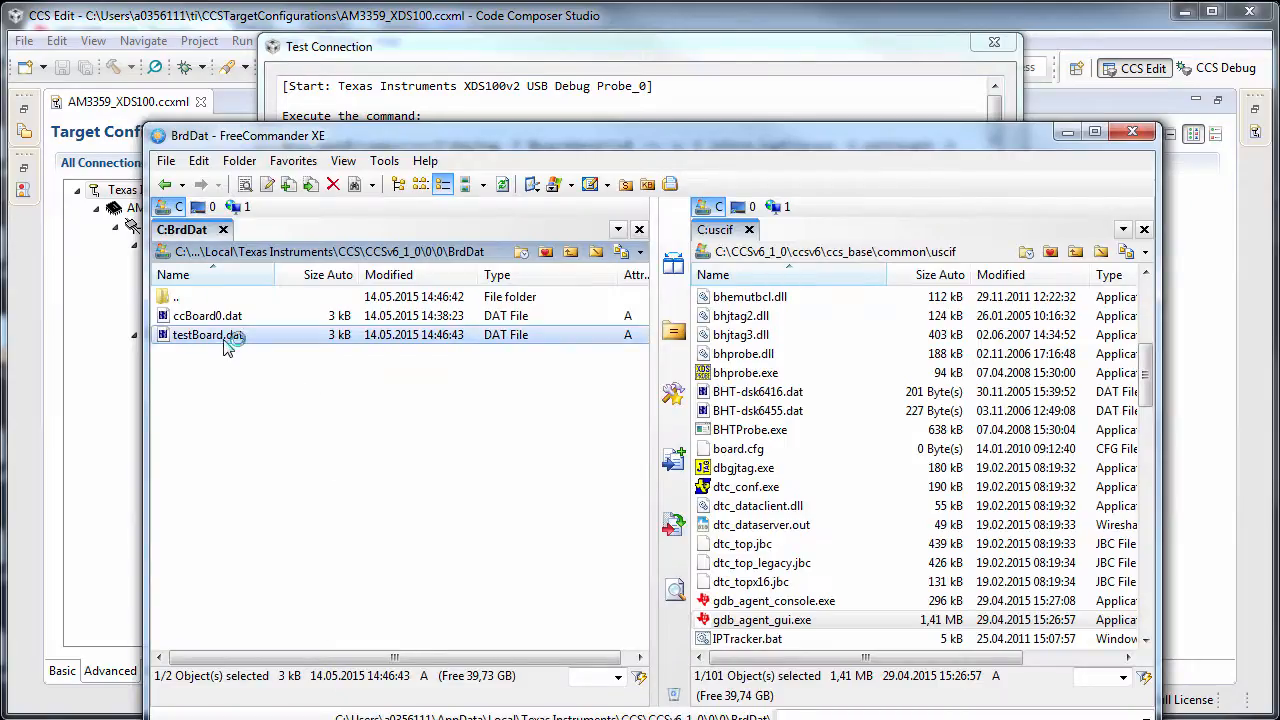
Open the context menu for testBoard.dat in the BrdDat listing
right_click(207, 334)
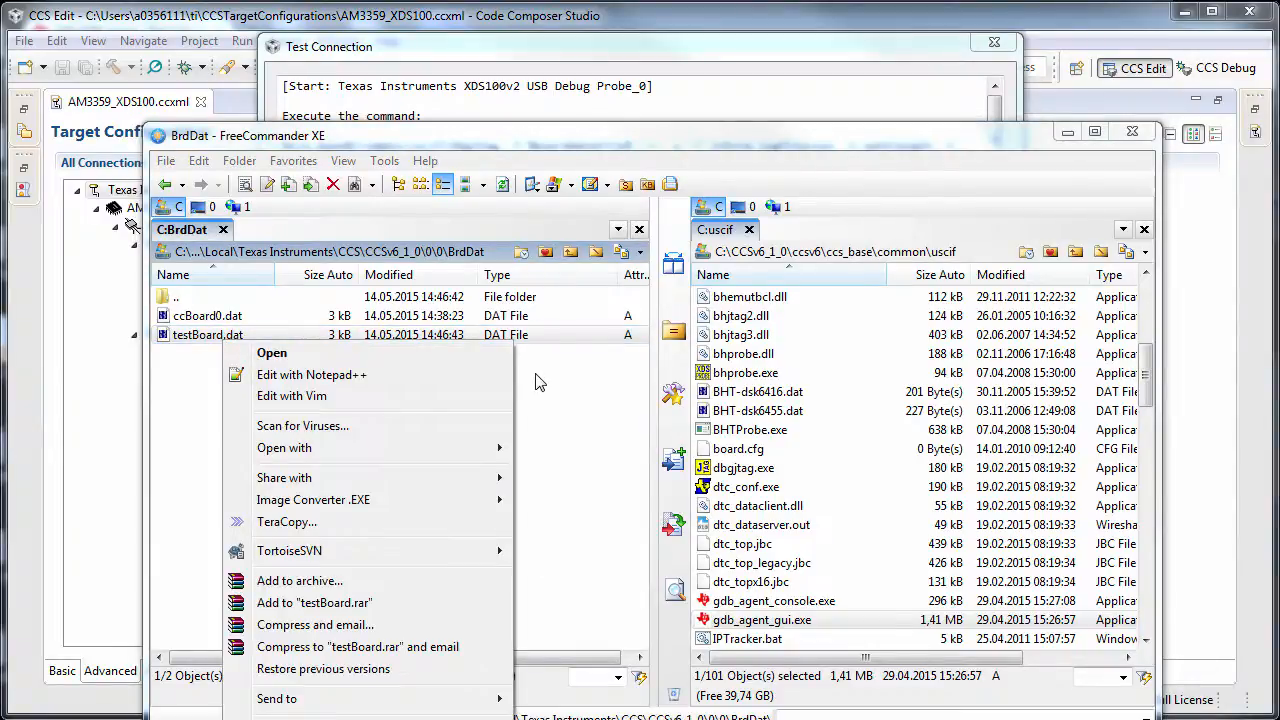